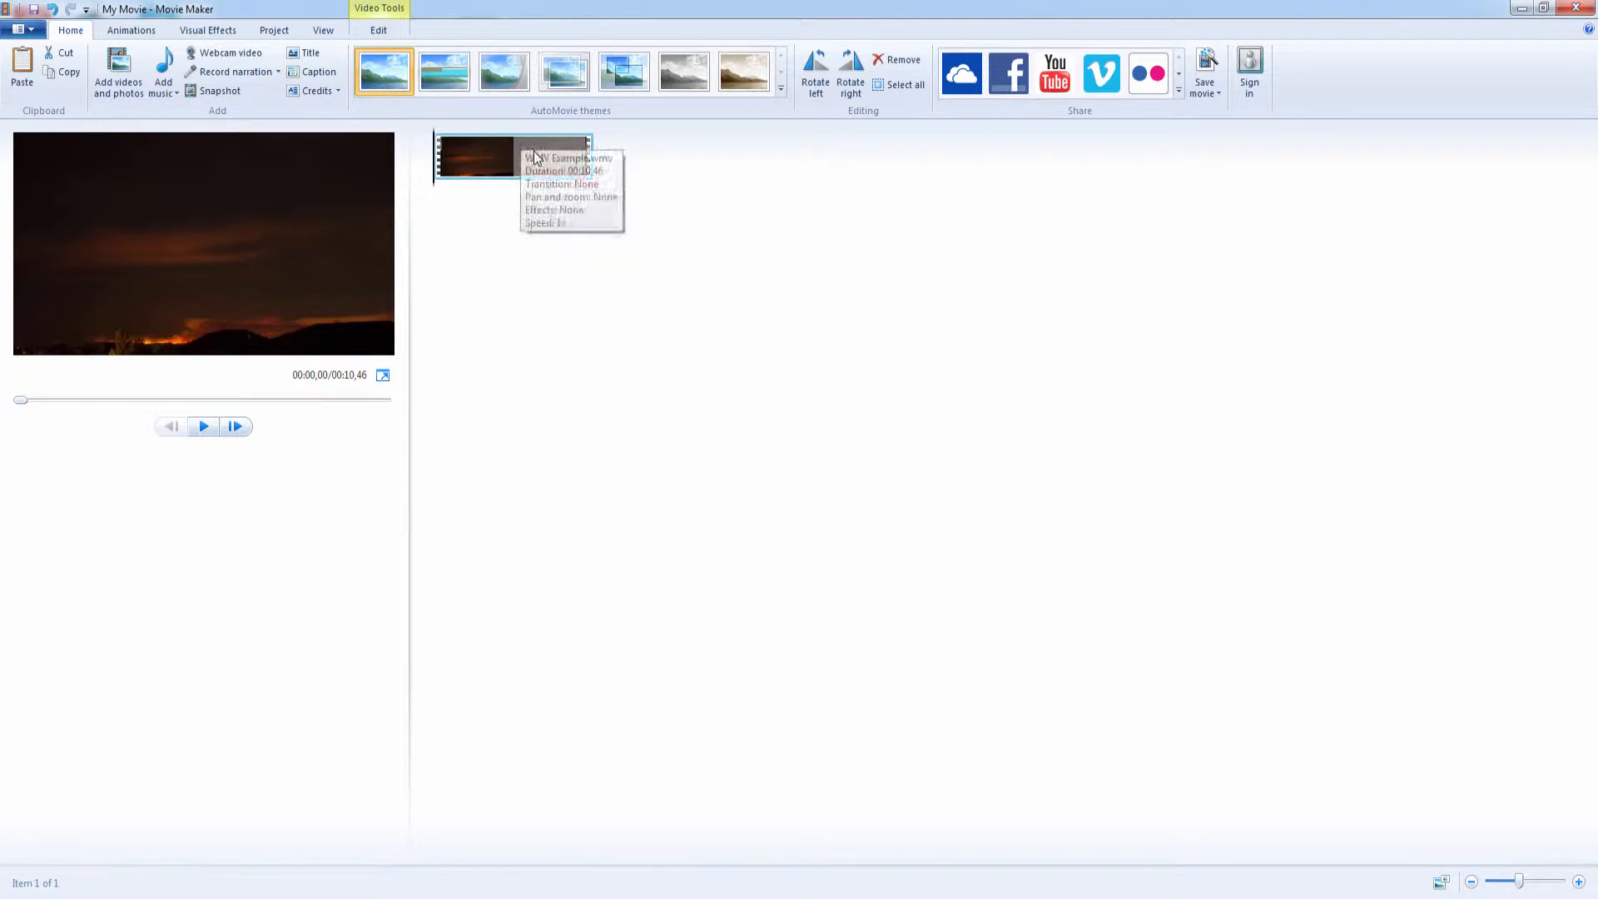
Preview the time-lapse clip briefly and pause it.
{"action": "left_click", "coordinate": [201, 426]}
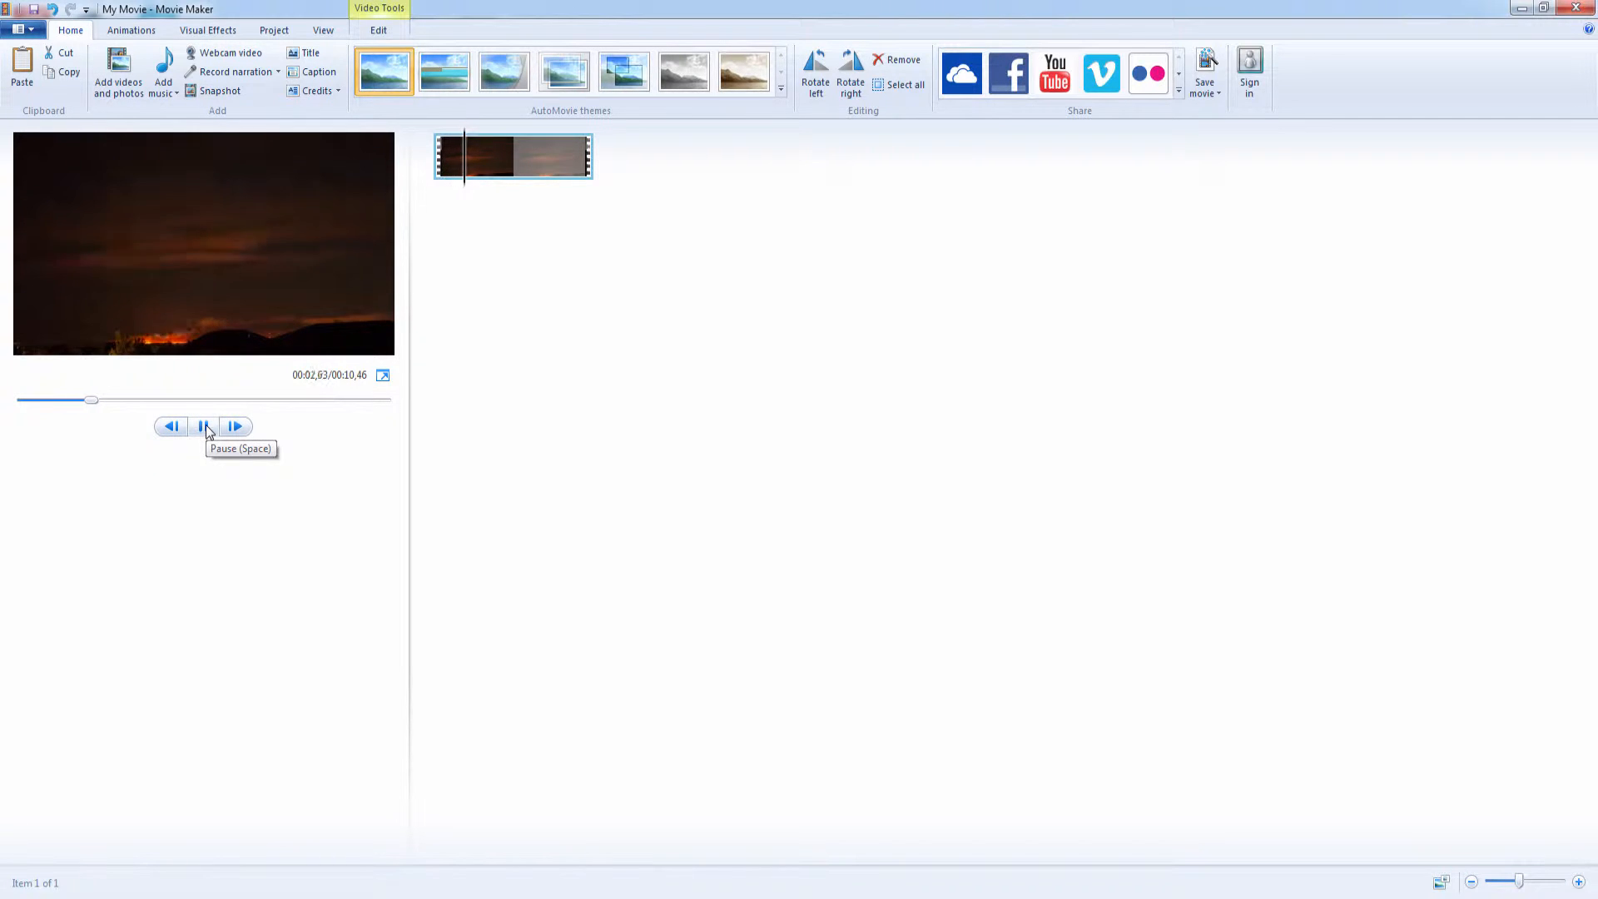
{"action": "left_click", "coordinate": [203, 426]}
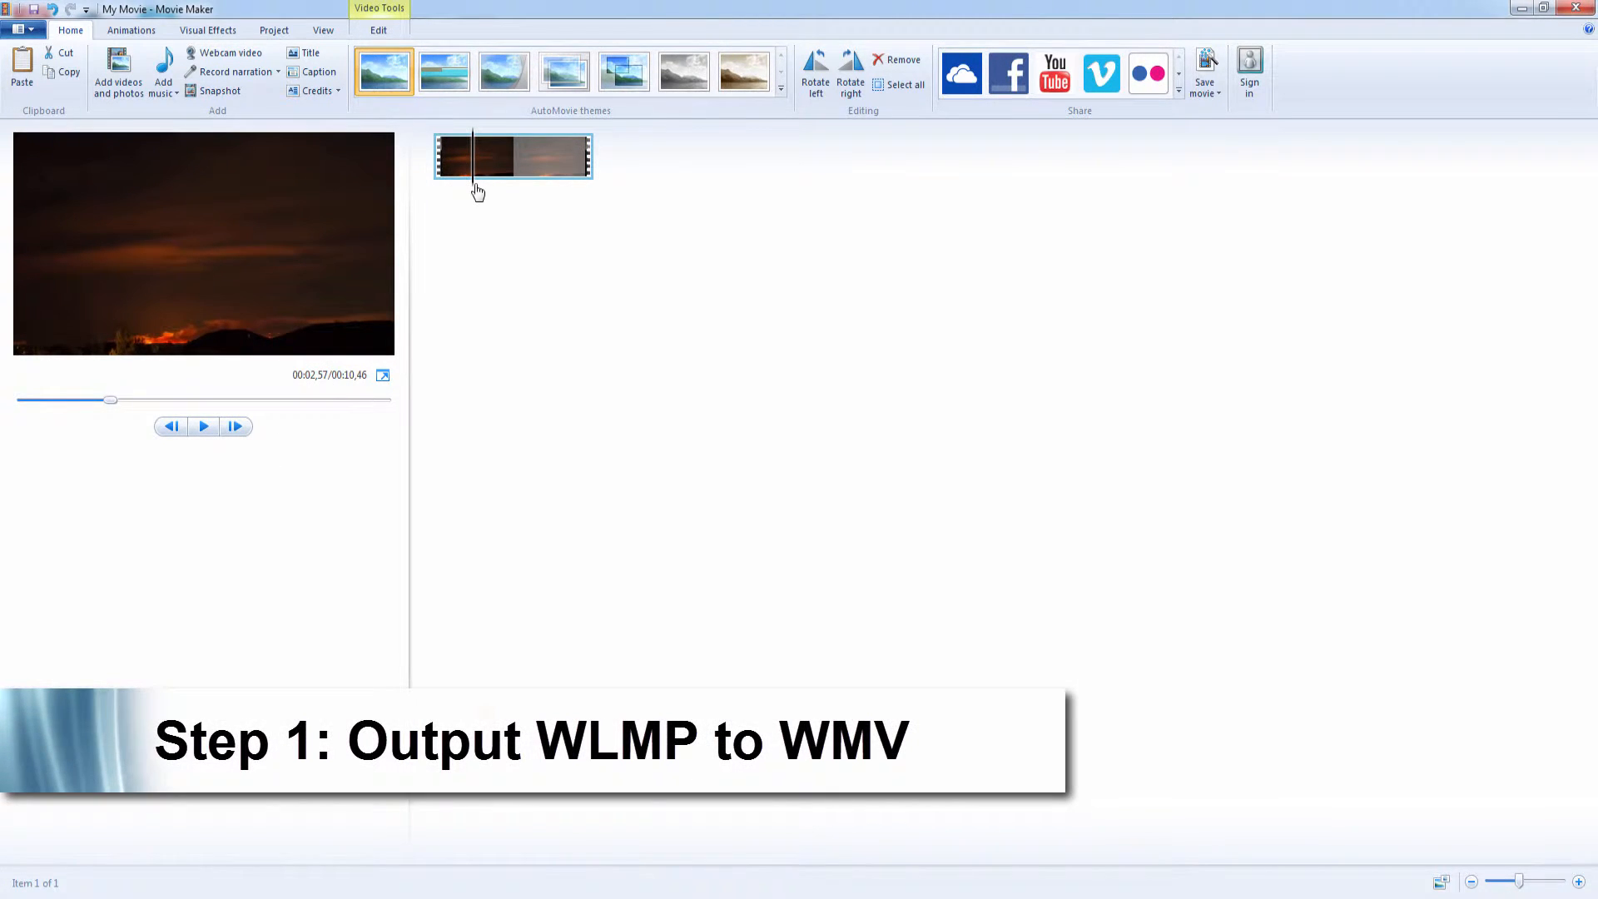
{"action": "mouse_move", "coordinate": [466, 174]}
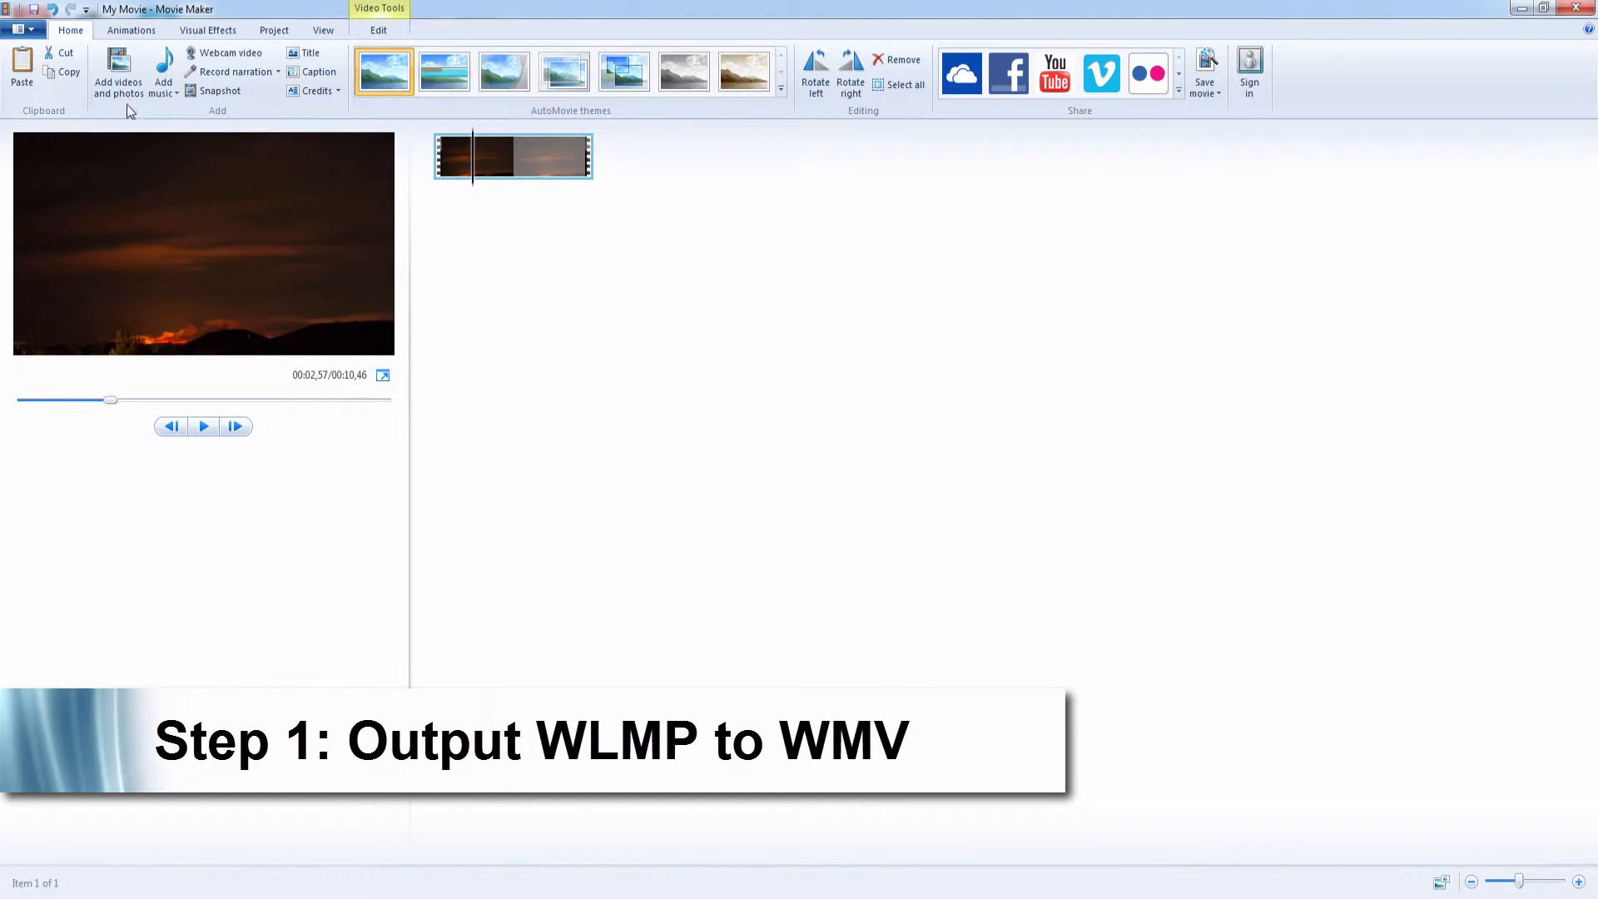
Save the movie at recommended settings as Windows Media Video 'WLMP File' on the Desktop.
{"action": "left_click", "coordinate": [20, 29]}
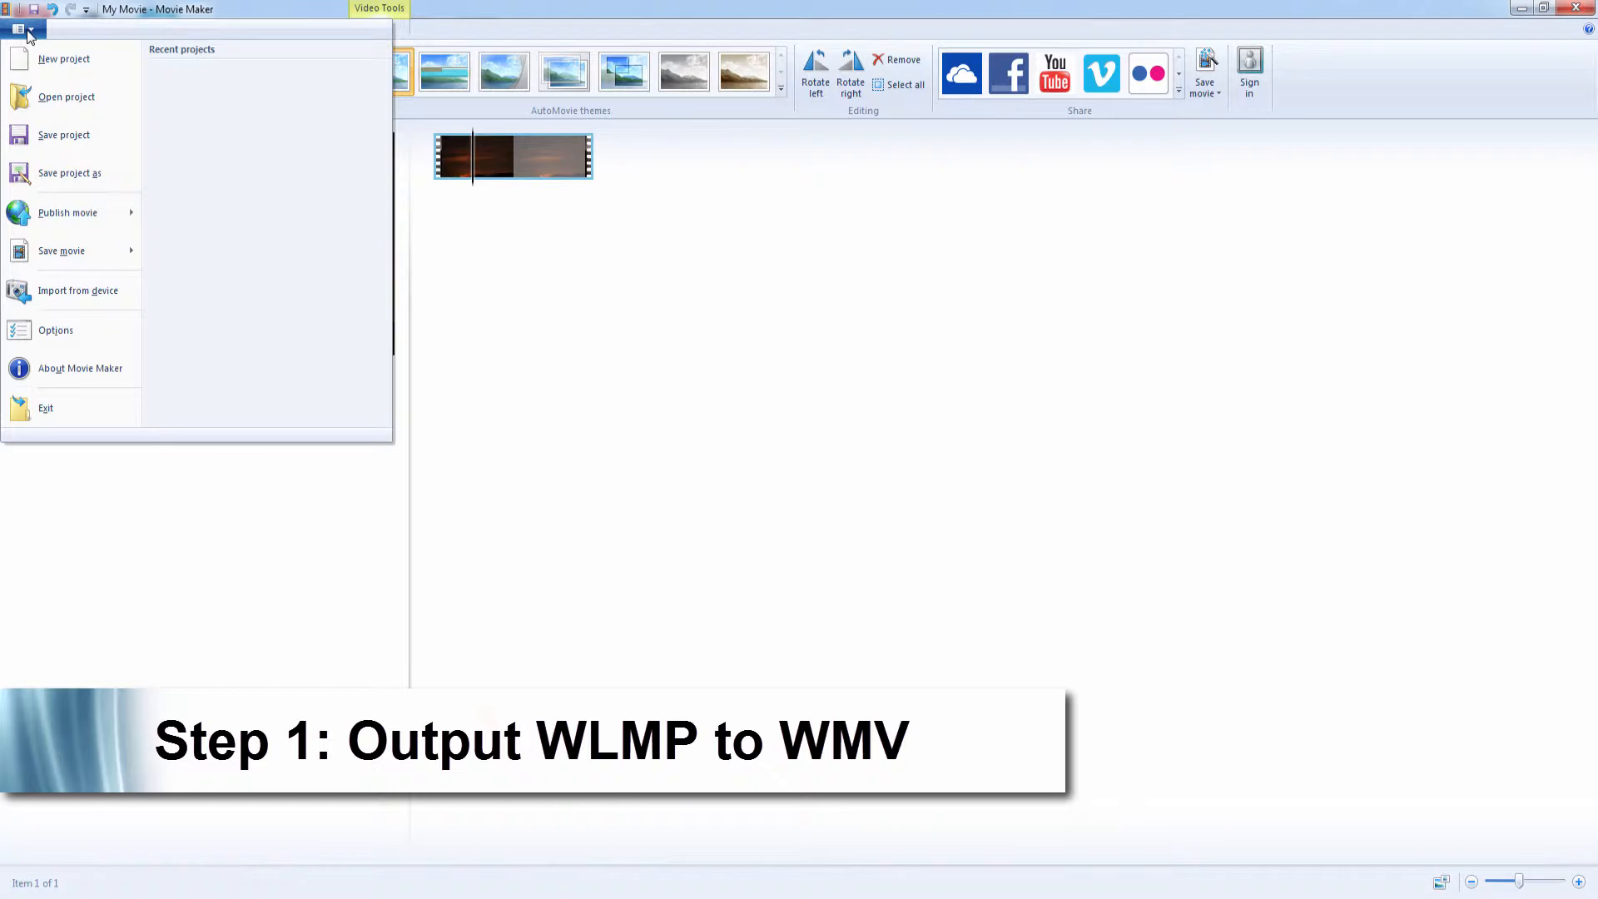
{"action": "left_click", "coordinate": [61, 251]}
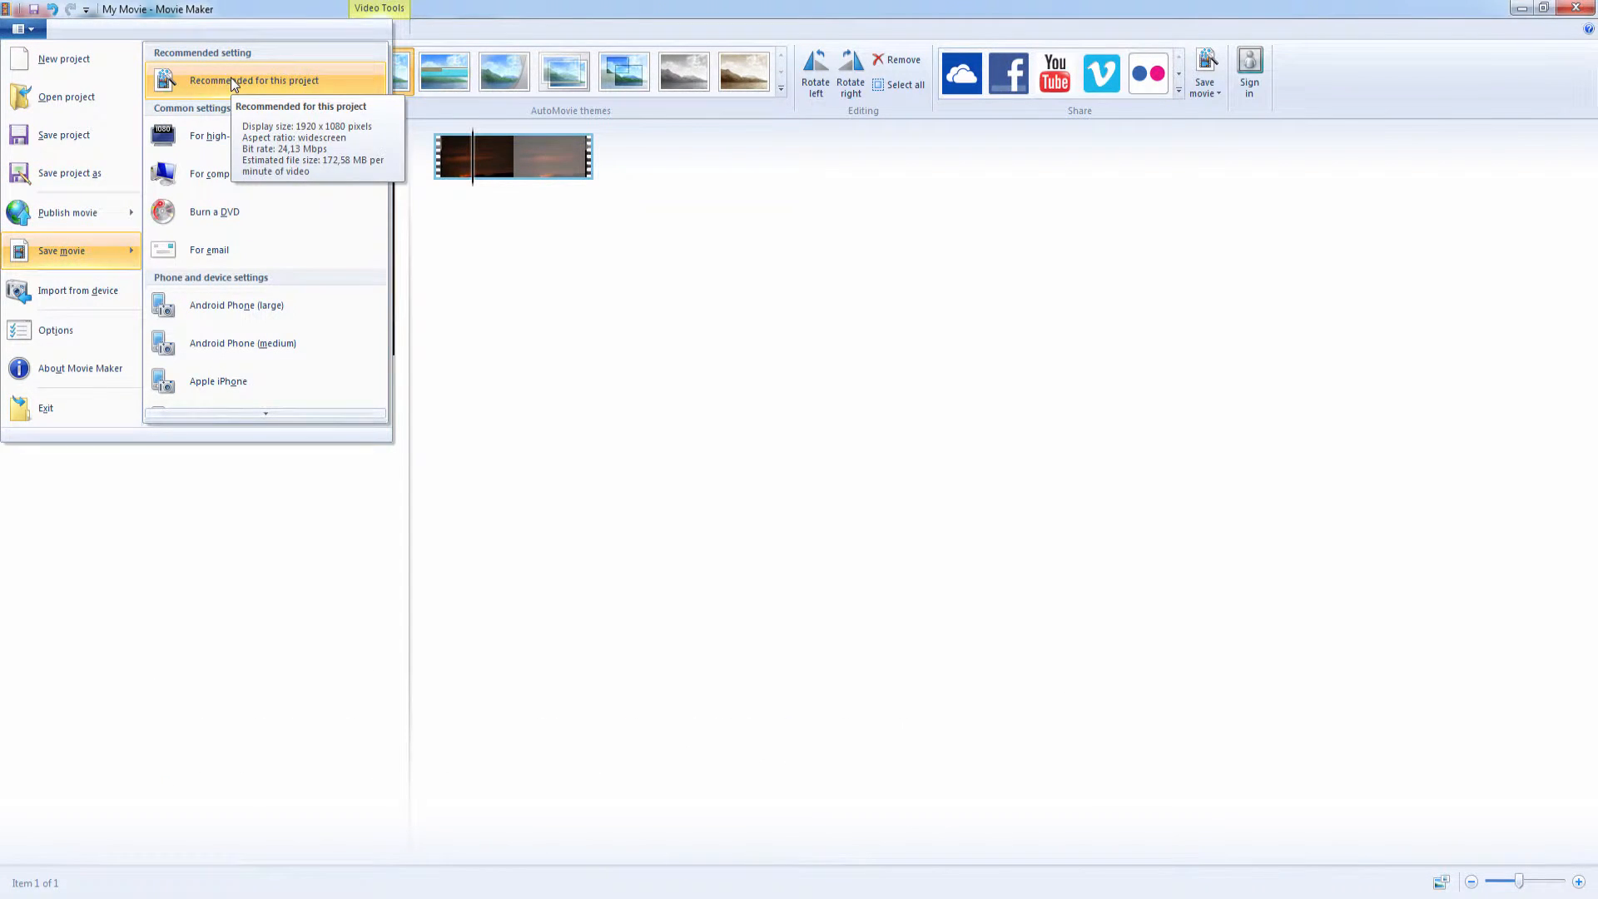
{"action": "left_click", "coordinate": [253, 80]}
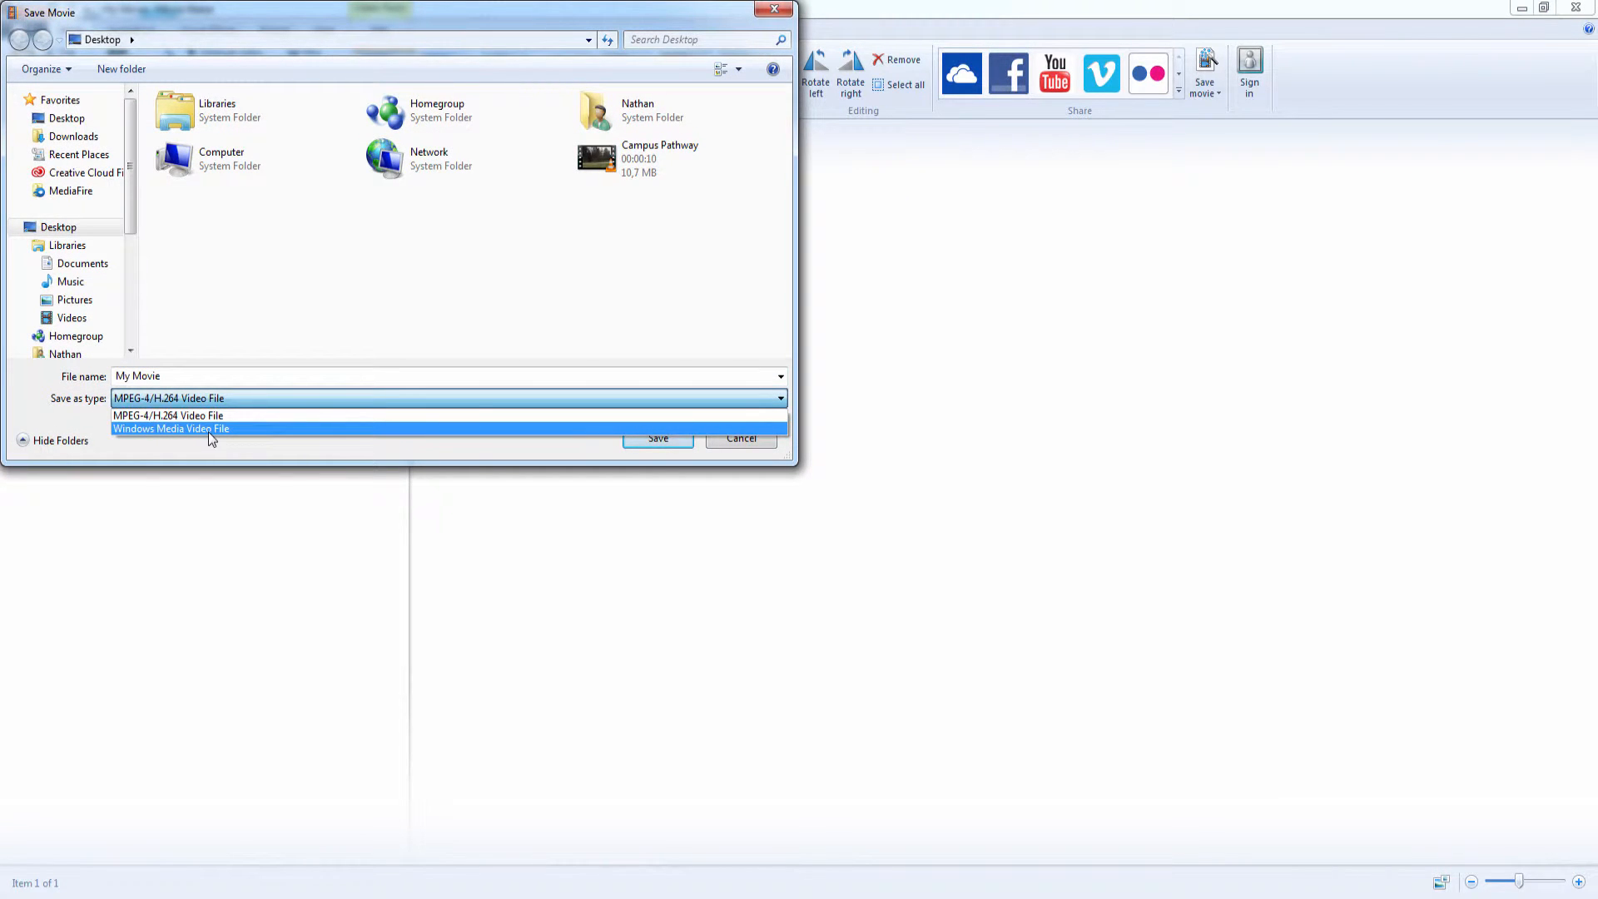
{"action": "left_click", "coordinate": [170, 428]}
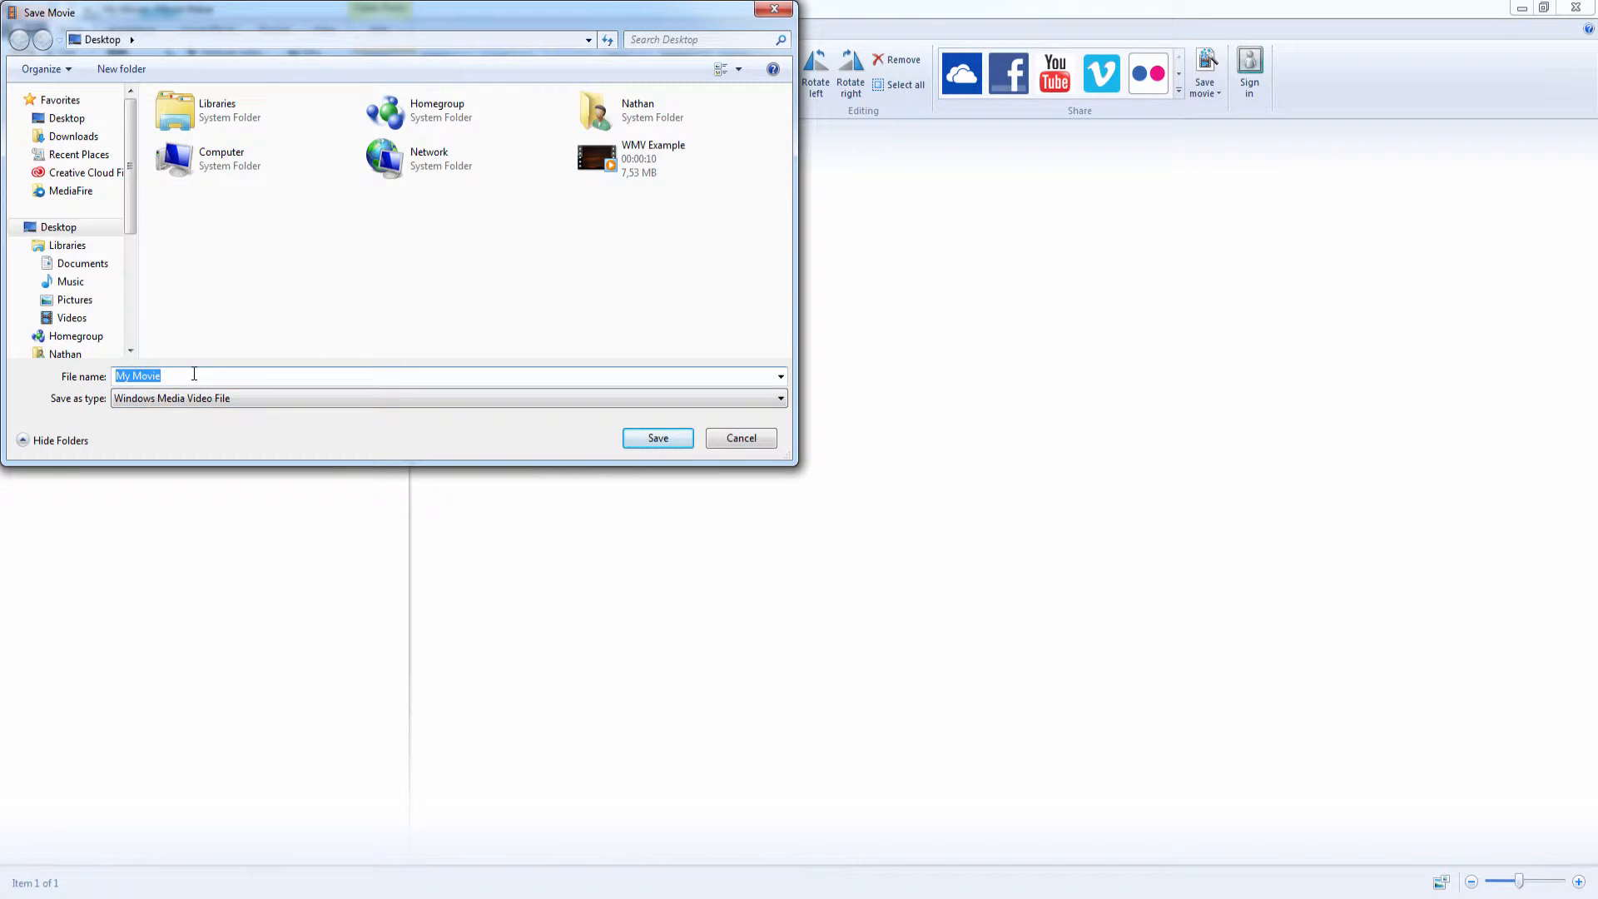
{"action": "type", "text": "WLMP File"}
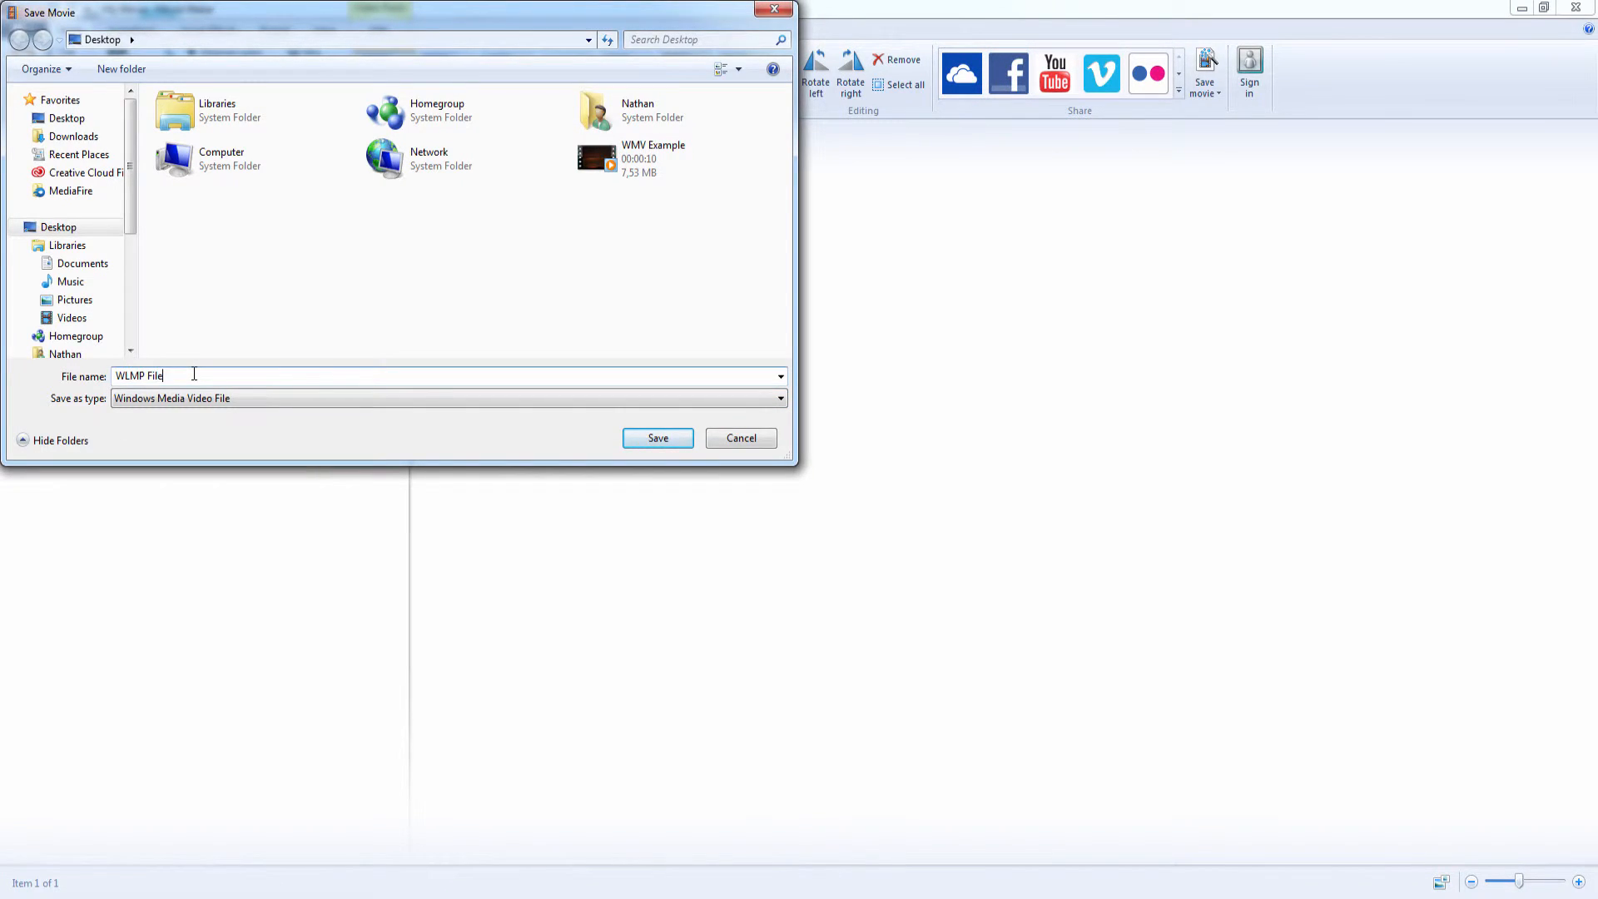
{"action": "left_click", "coordinate": [655, 437]}
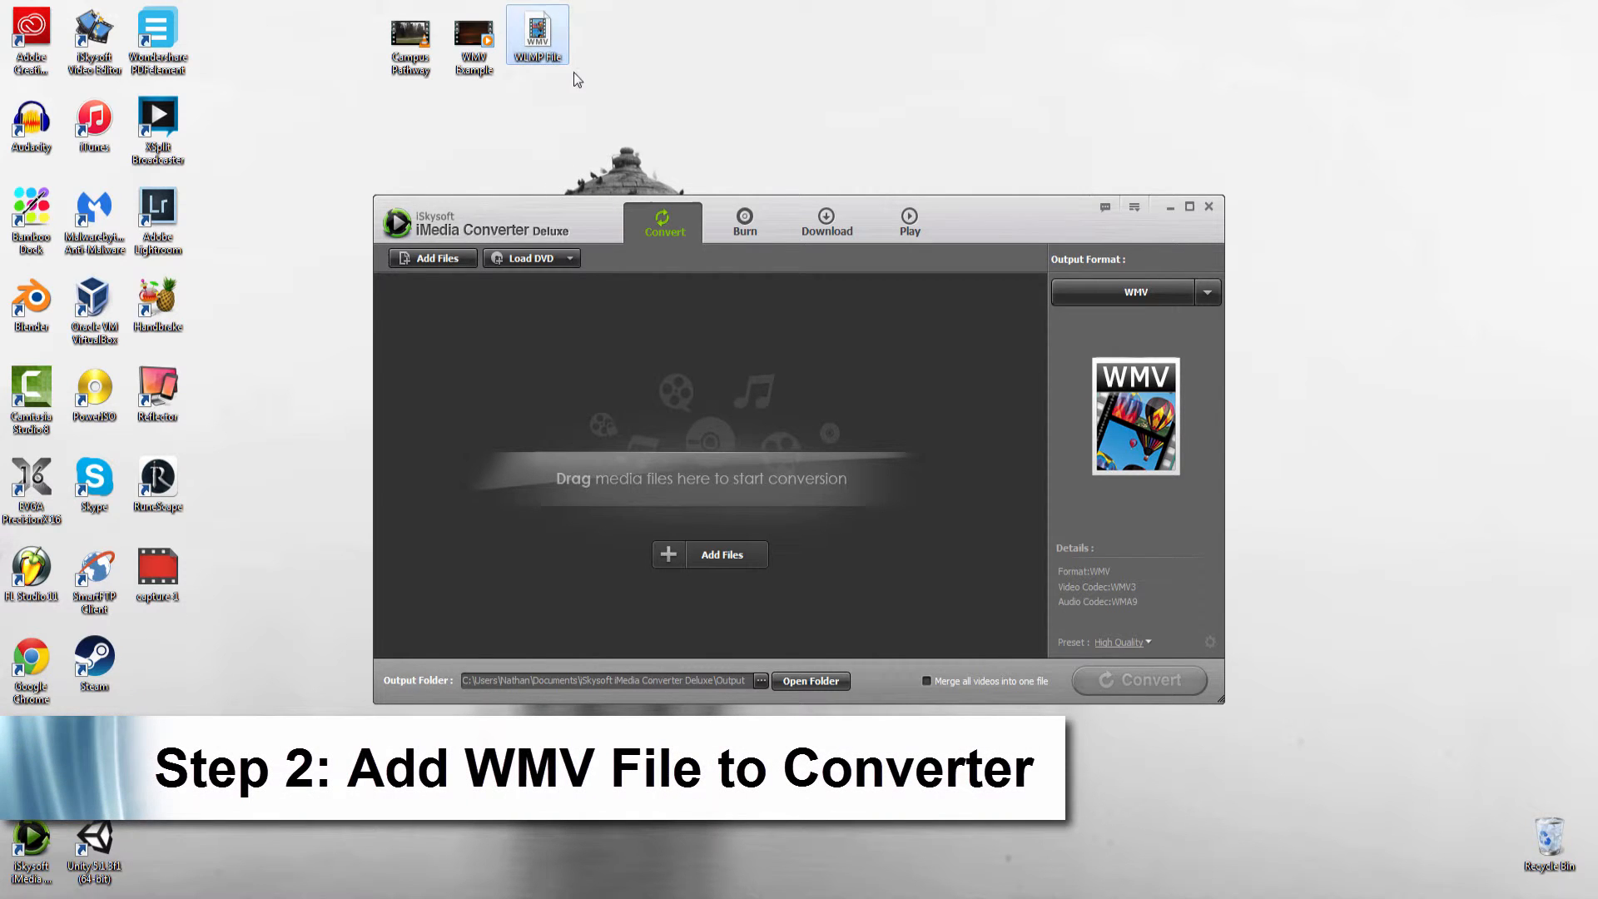
Add the desktop's WLMP File video to the converter's conversion list.
{"action": "left_click", "coordinate": [537, 33]}
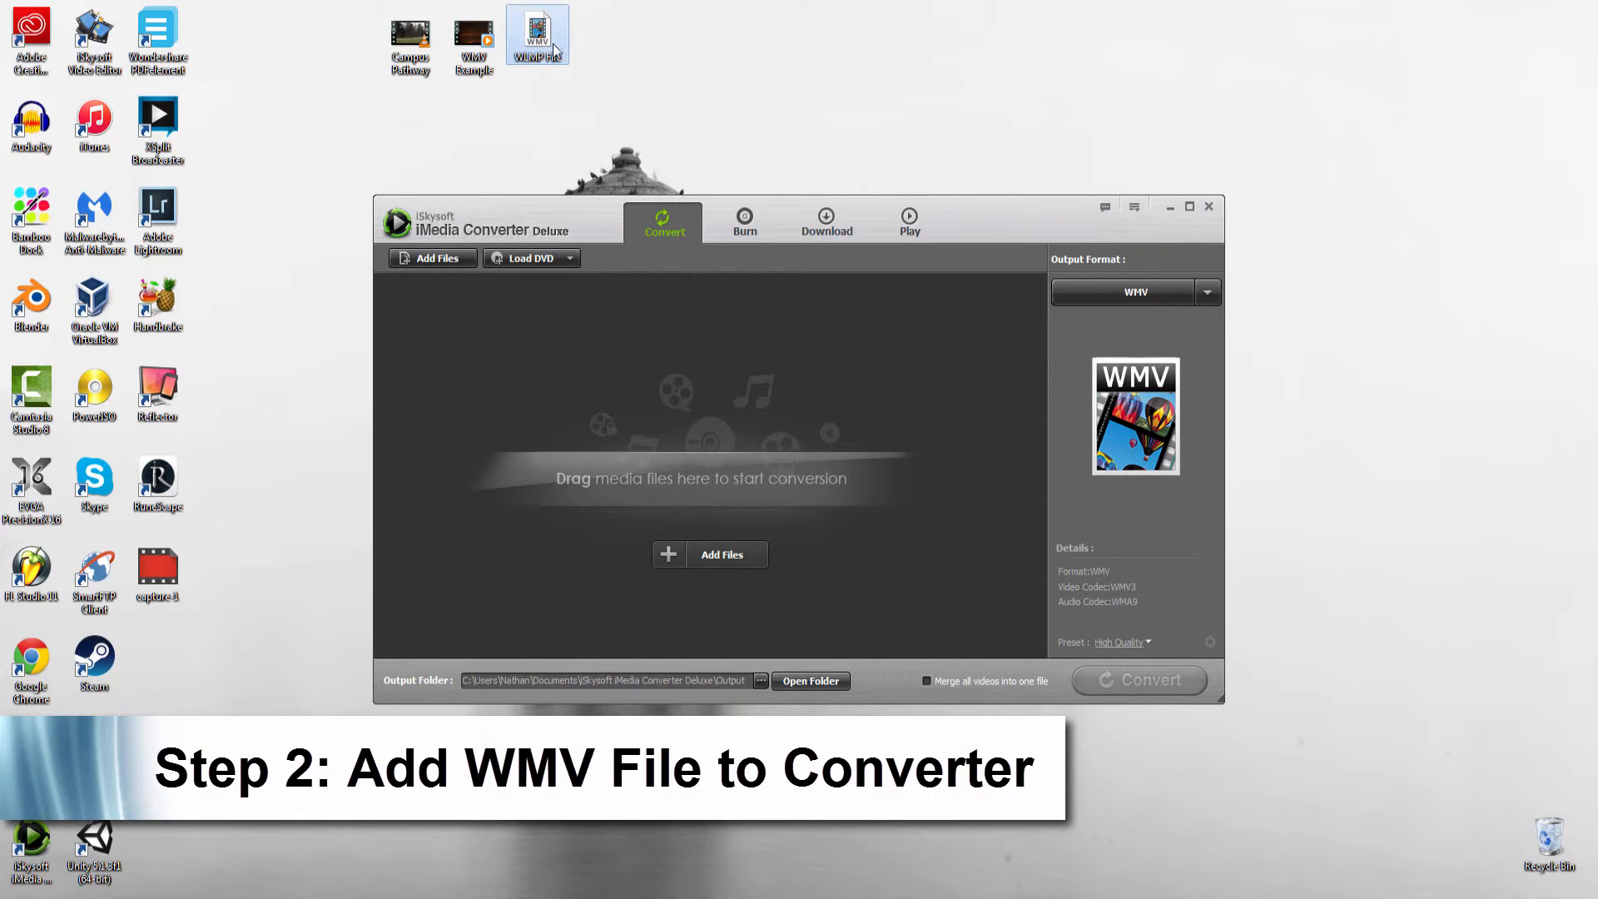
{"action": "mouse_move", "coordinate": [538, 33]}
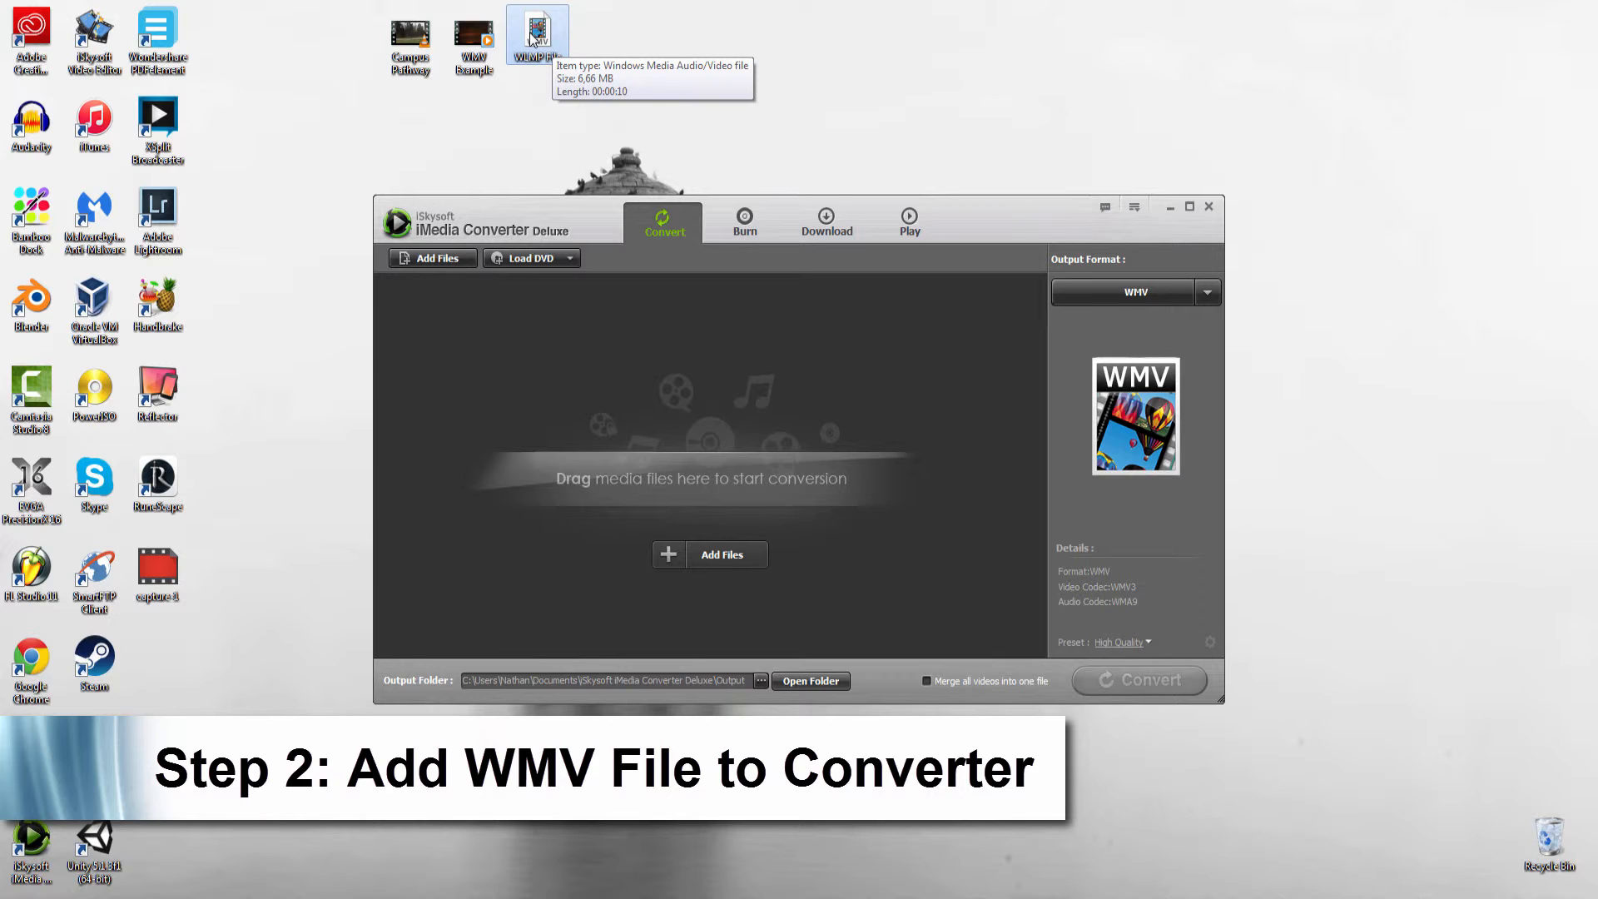
{"action": "double_click", "coordinate": [537, 28]}
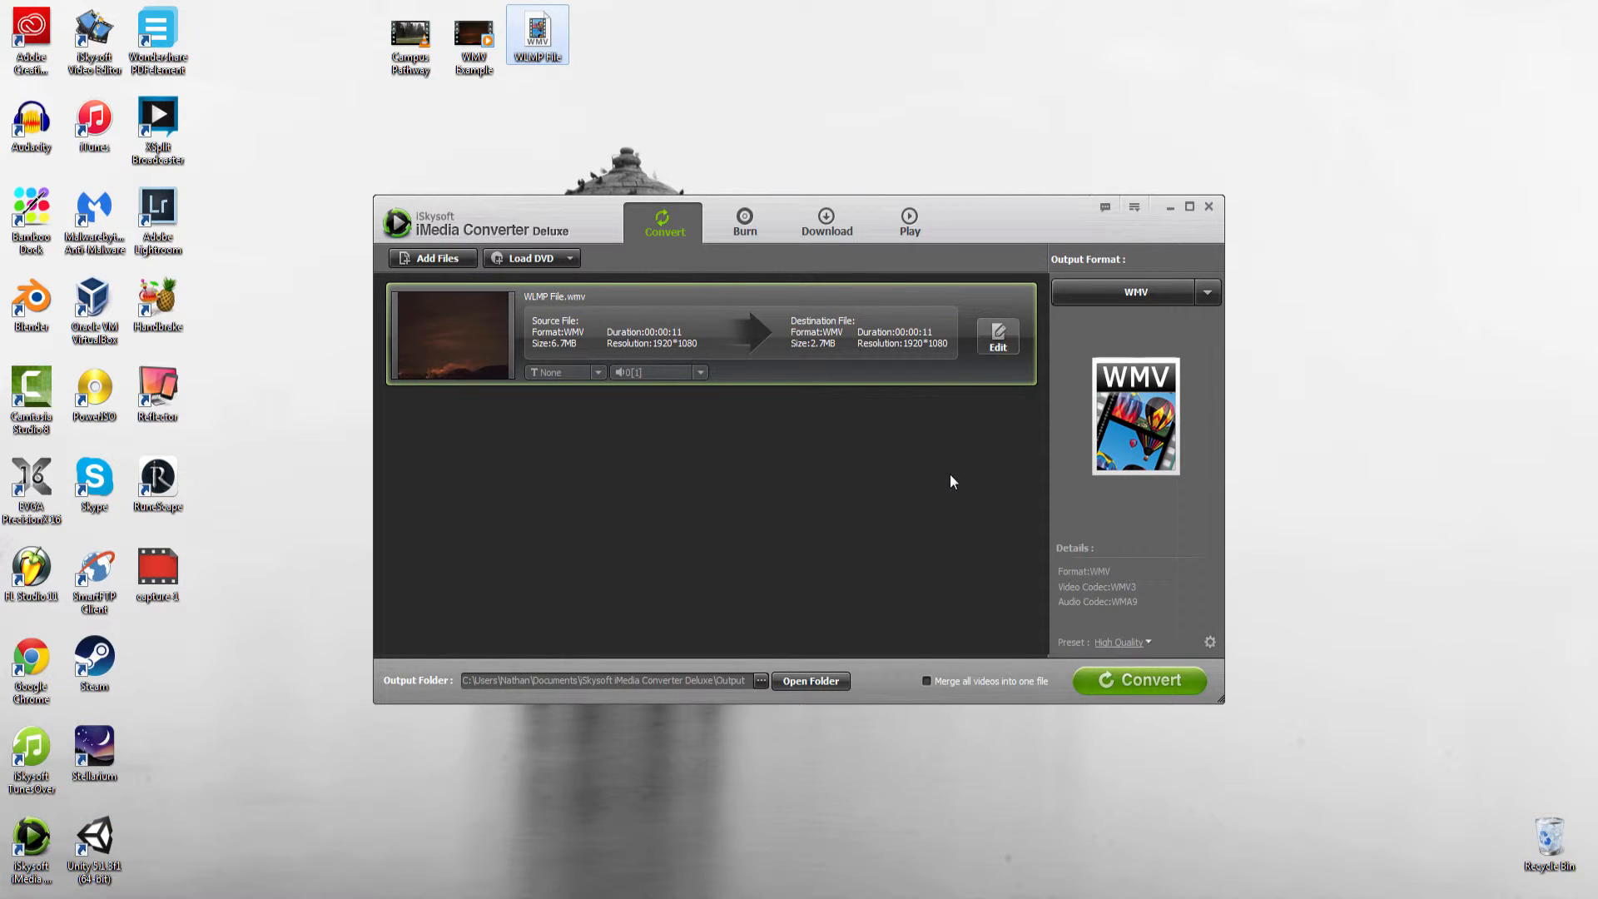
Set the output format to MP4 Video under Favorite instead of WMV.
{"action": "left_click", "coordinate": [1209, 293]}
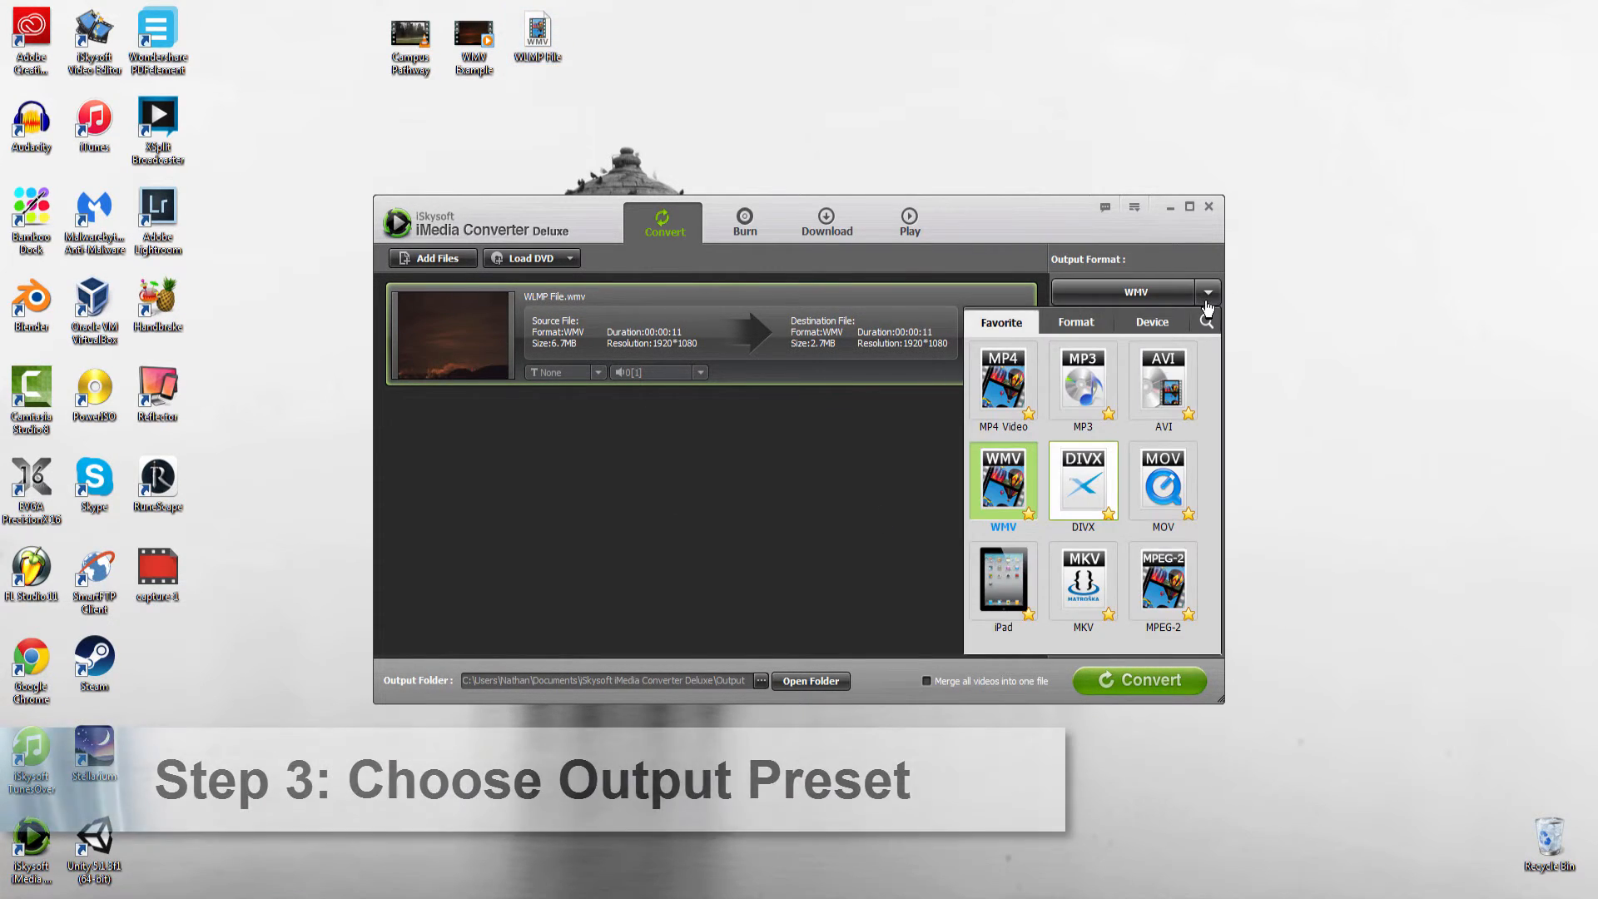
{"action": "left_click", "coordinate": [1075, 322]}
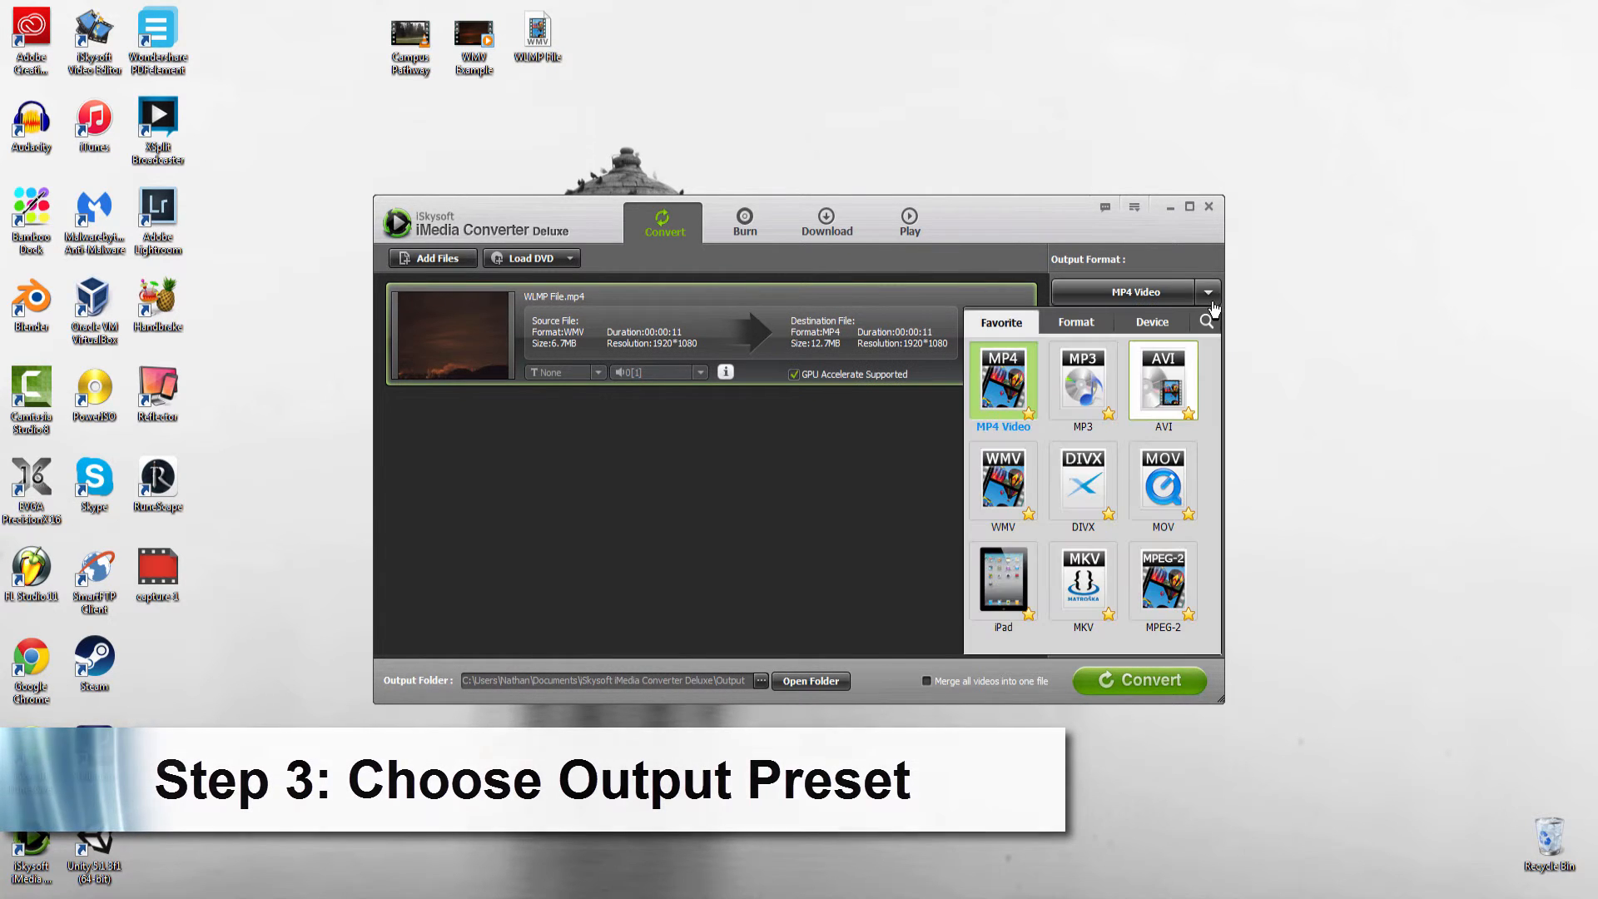
{"action": "left_click", "coordinate": [1076, 321]}
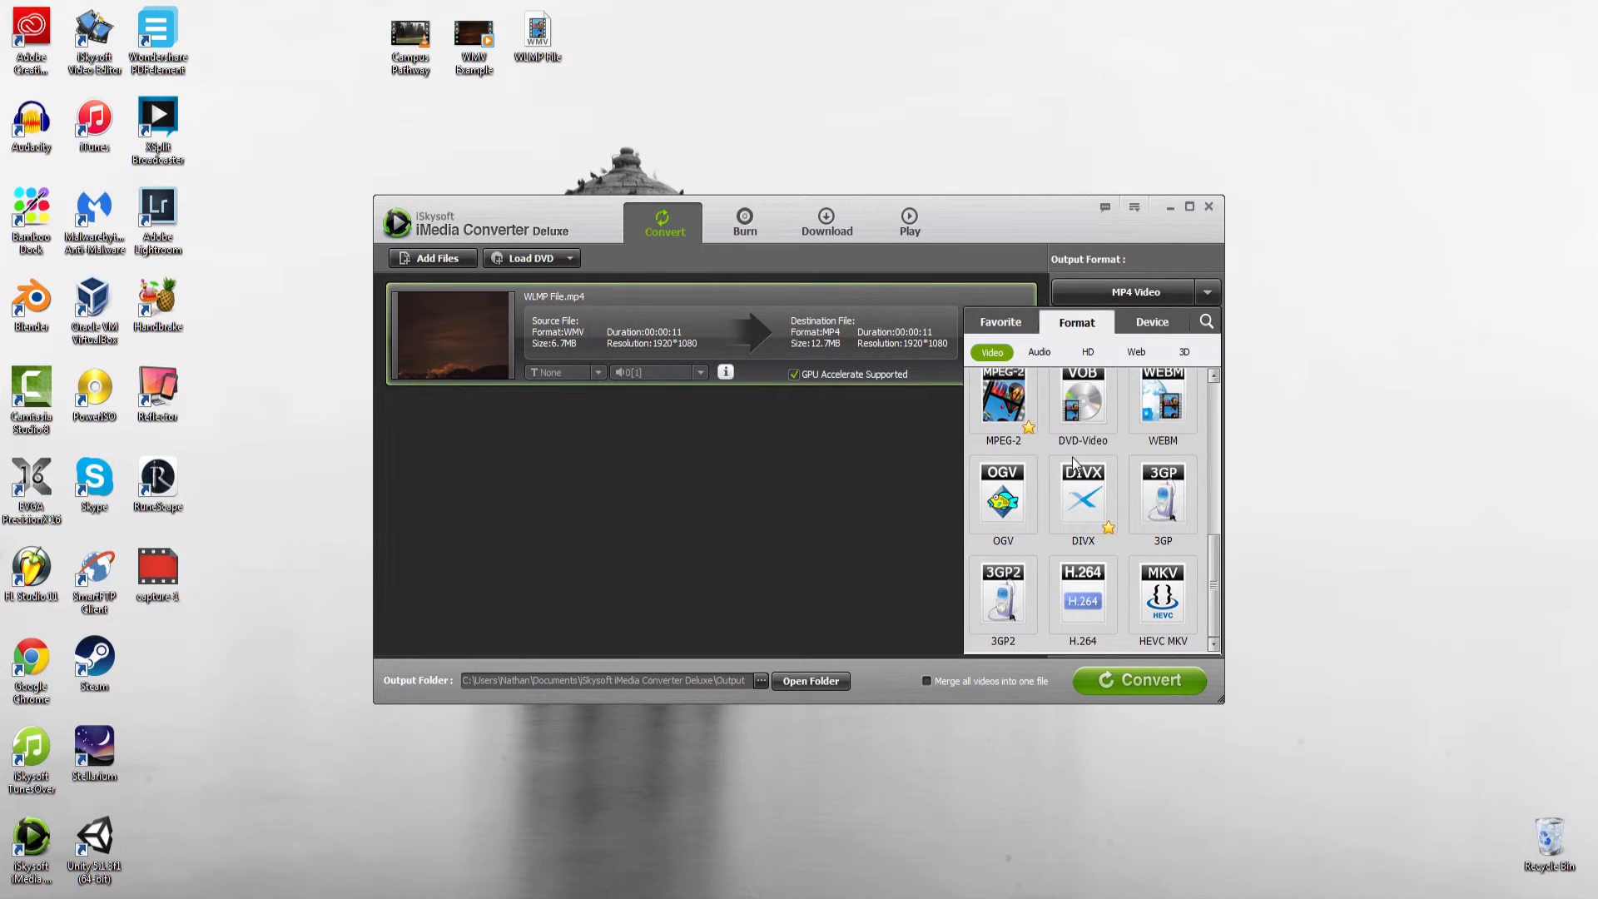
{"action": "left_click", "coordinate": [1152, 322]}
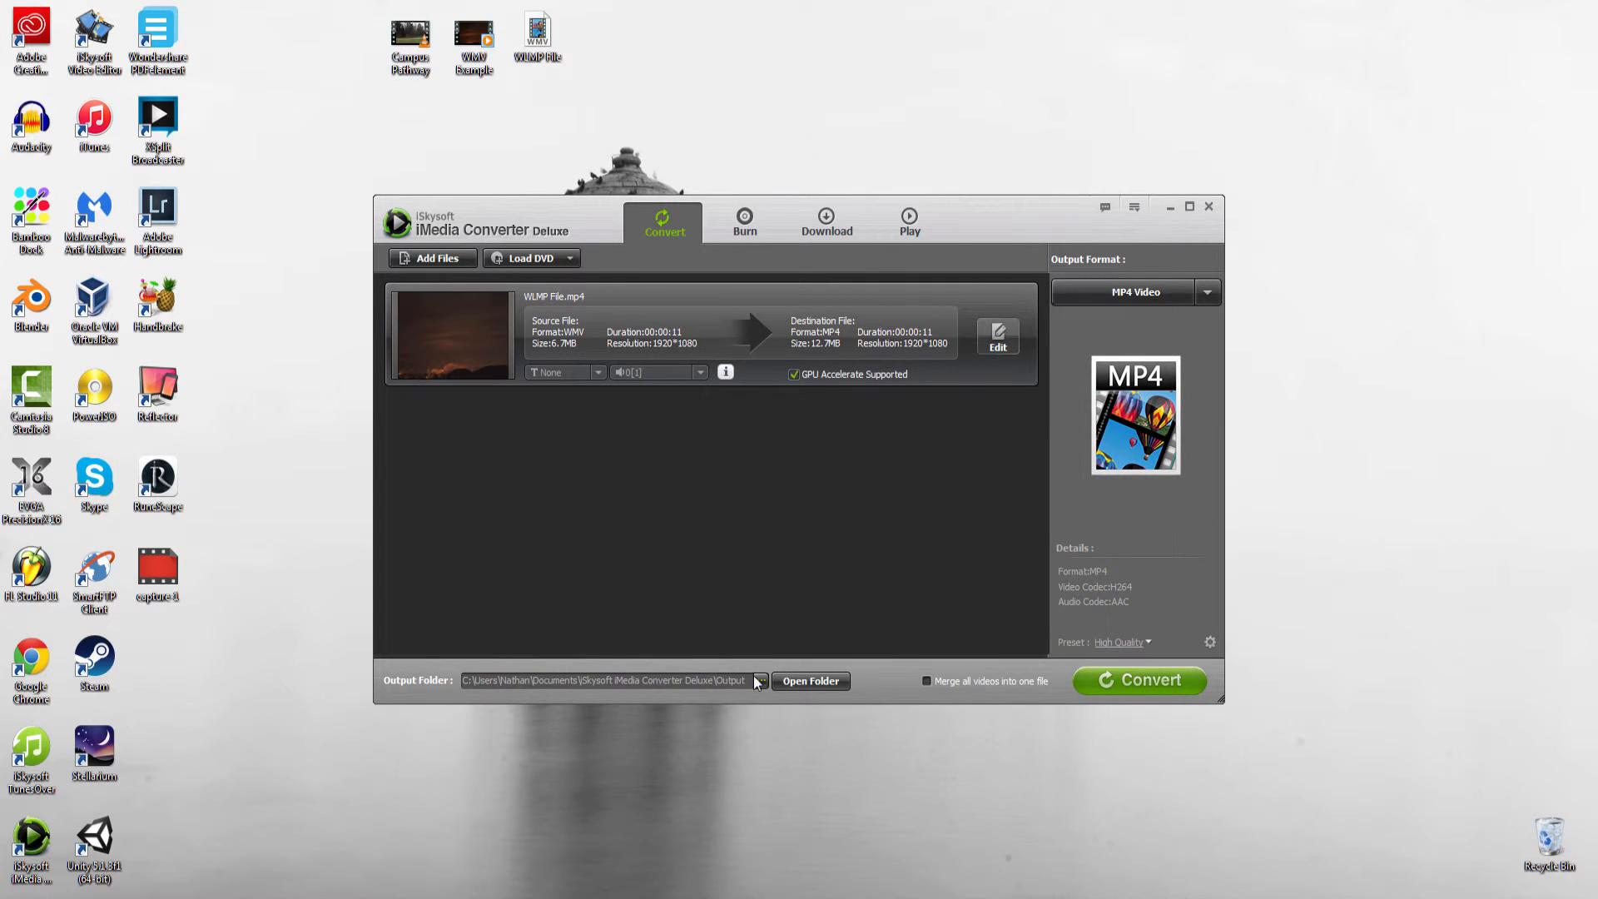
Keep Output as the destination folder and start converting WLMP File to MP4.
{"action": "left_click", "coordinate": [759, 681]}
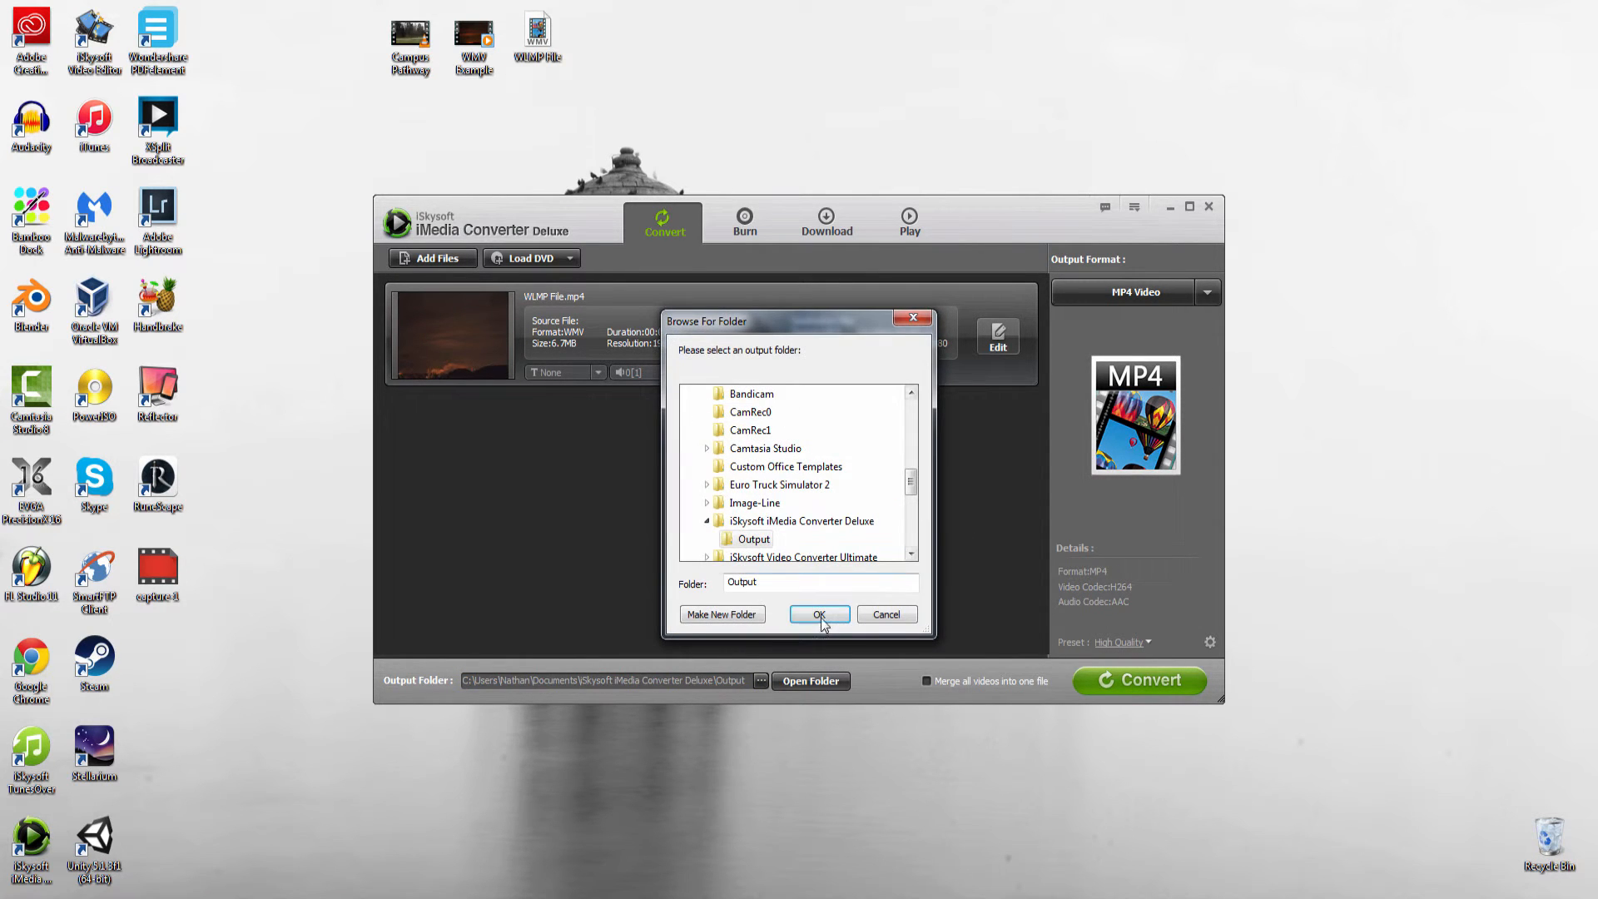
{"action": "left_click", "coordinate": [819, 615]}
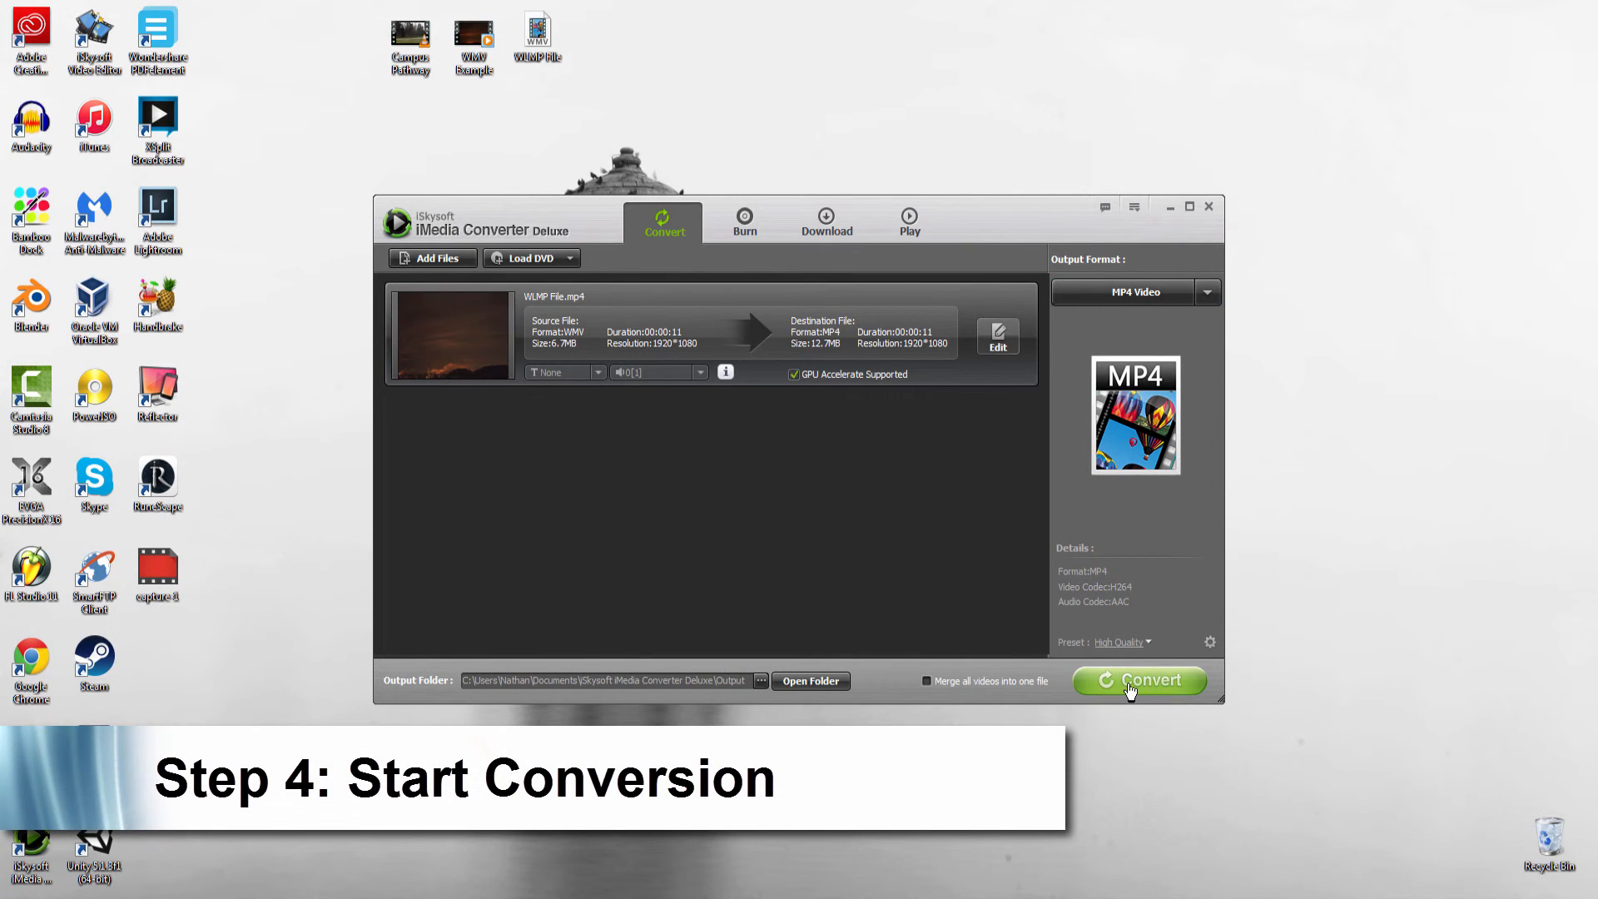
{"action": "left_click", "coordinate": [1139, 681]}
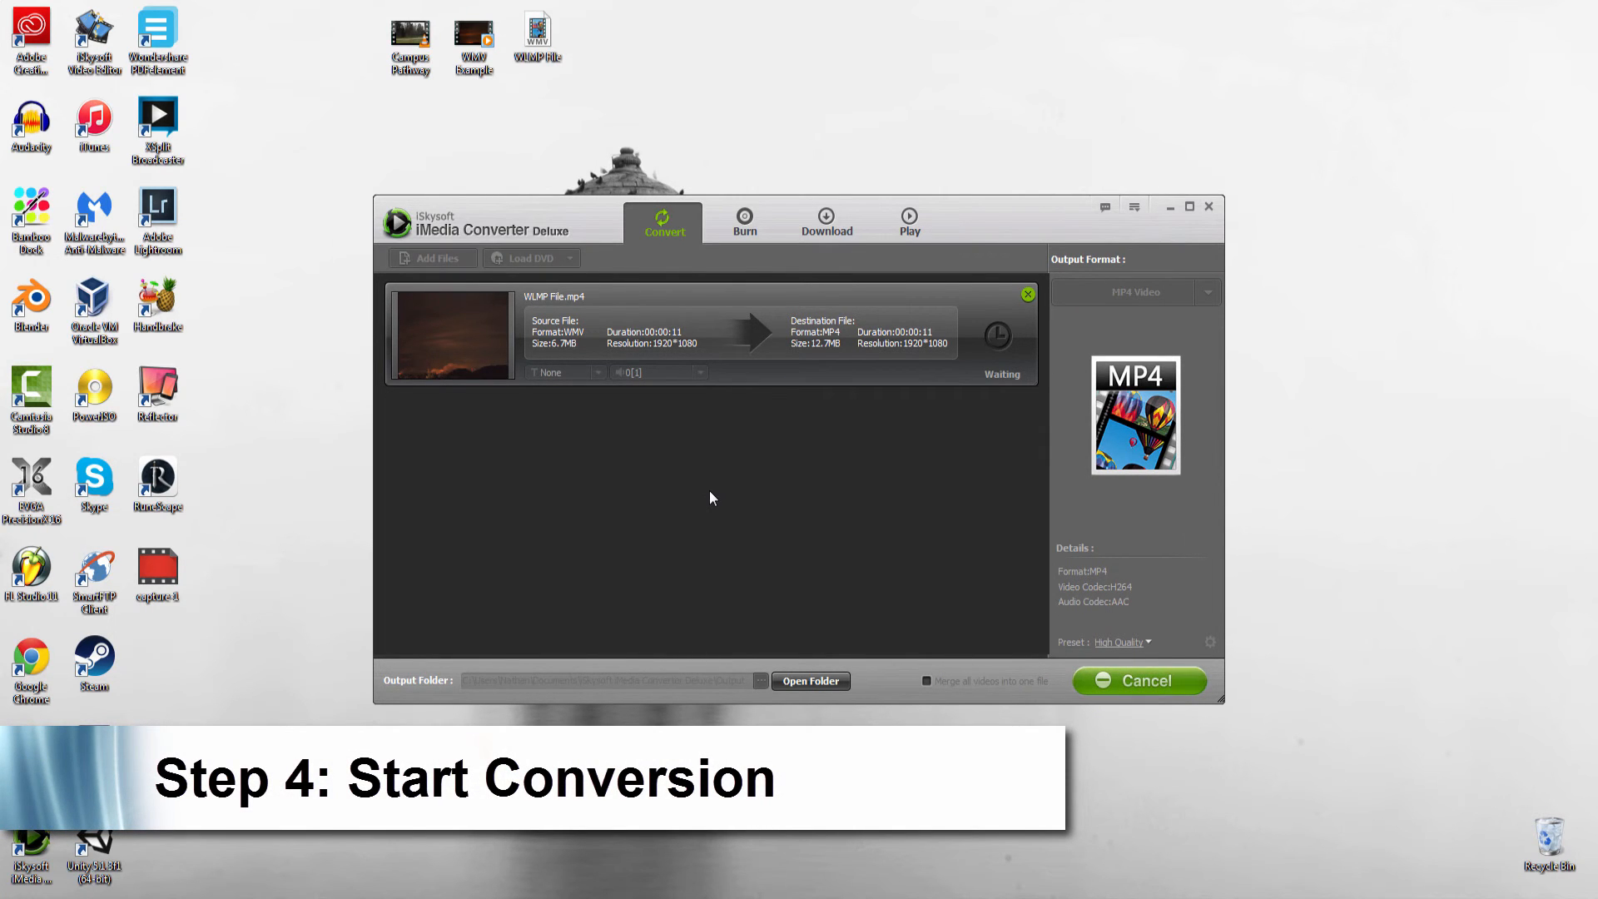